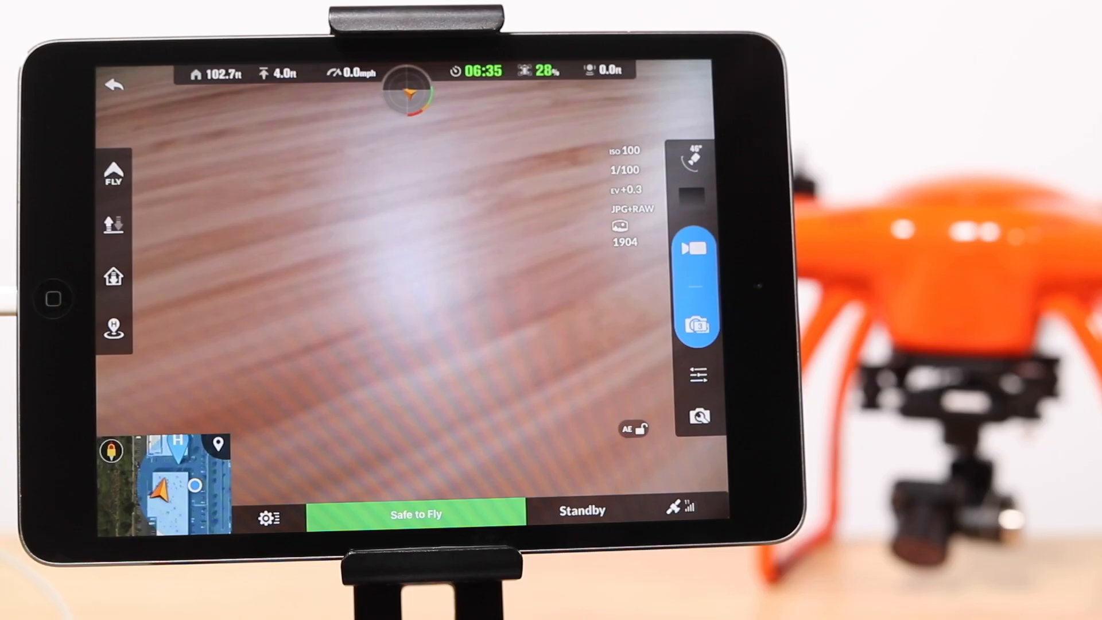
Step: Open the gear tab of camera settings and scroll to the Format SD Card option
click(698, 416)
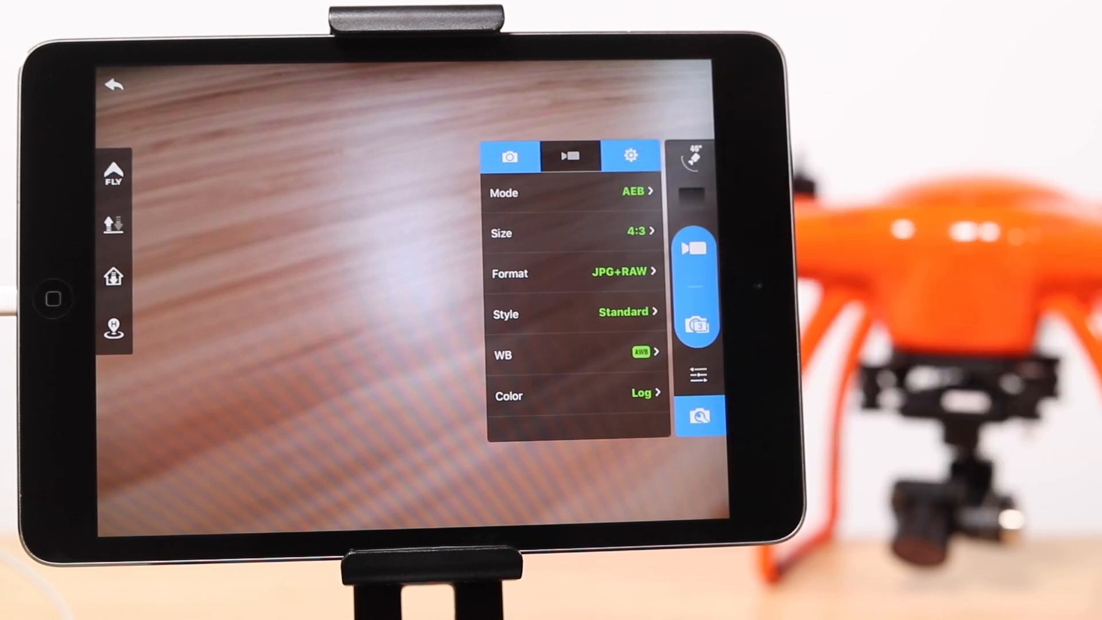
click(630, 155)
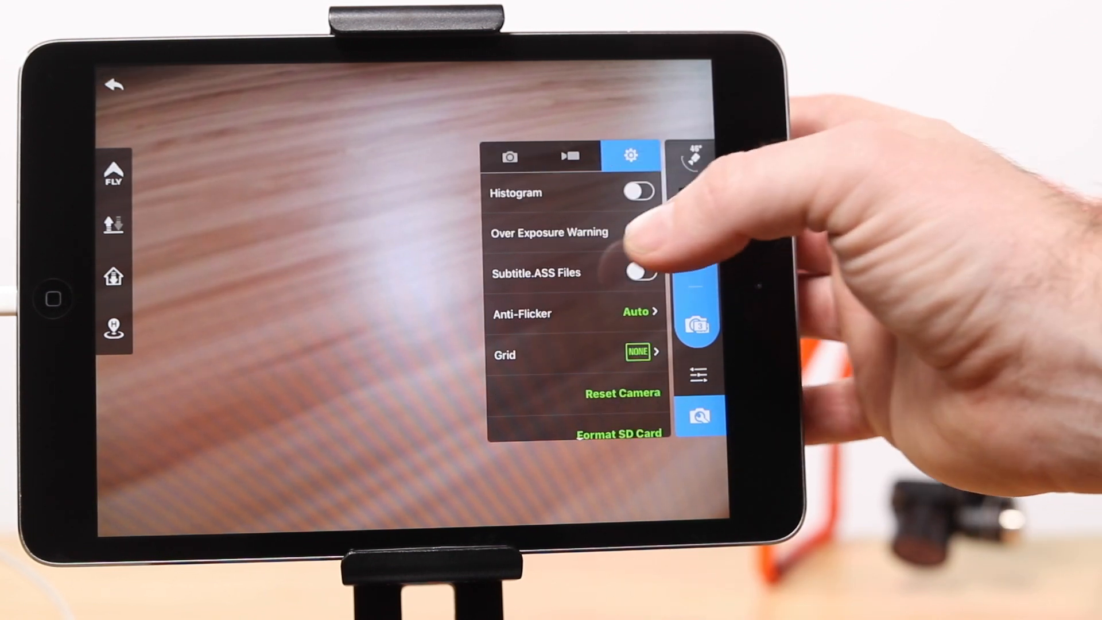
scroll(down, 3)
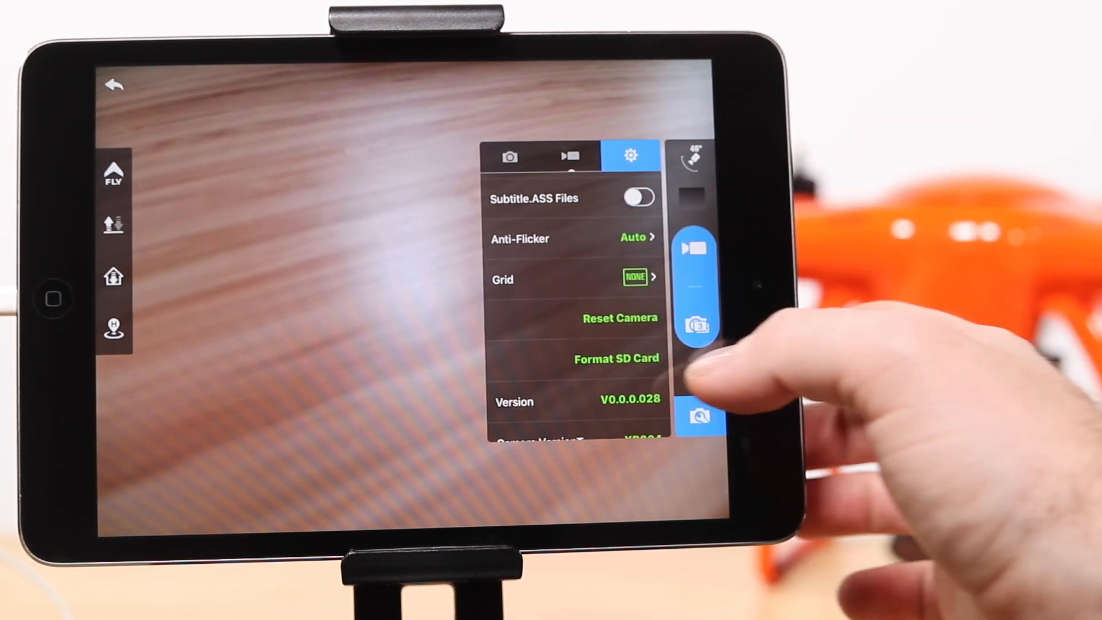
Step: Format the micro SD card and confirm with OK in the confirmation note
click(616, 358)
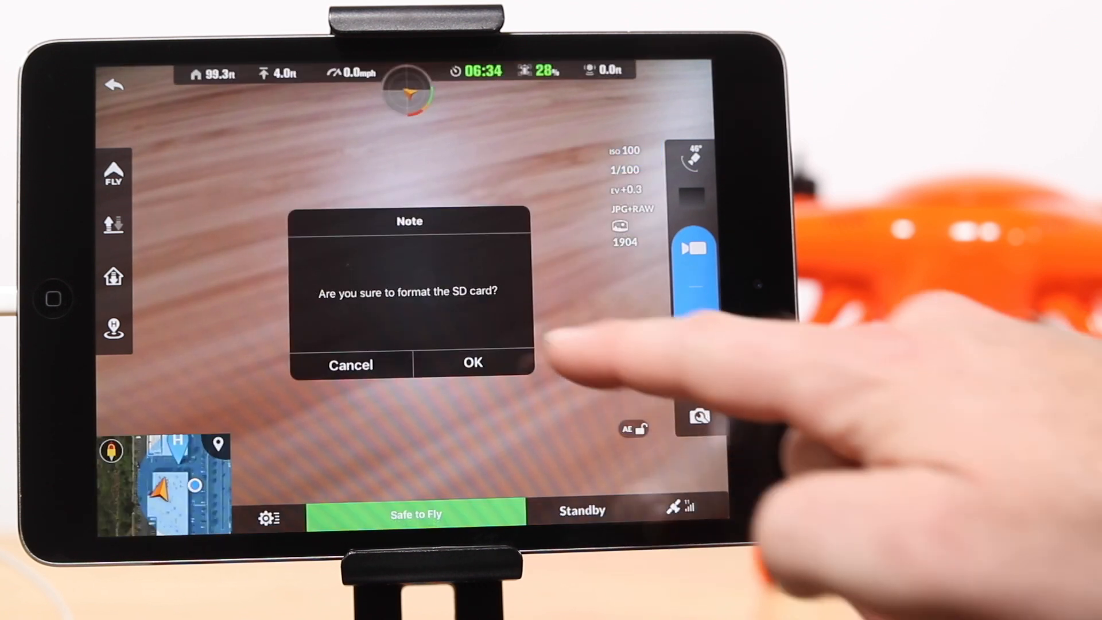
click(472, 363)
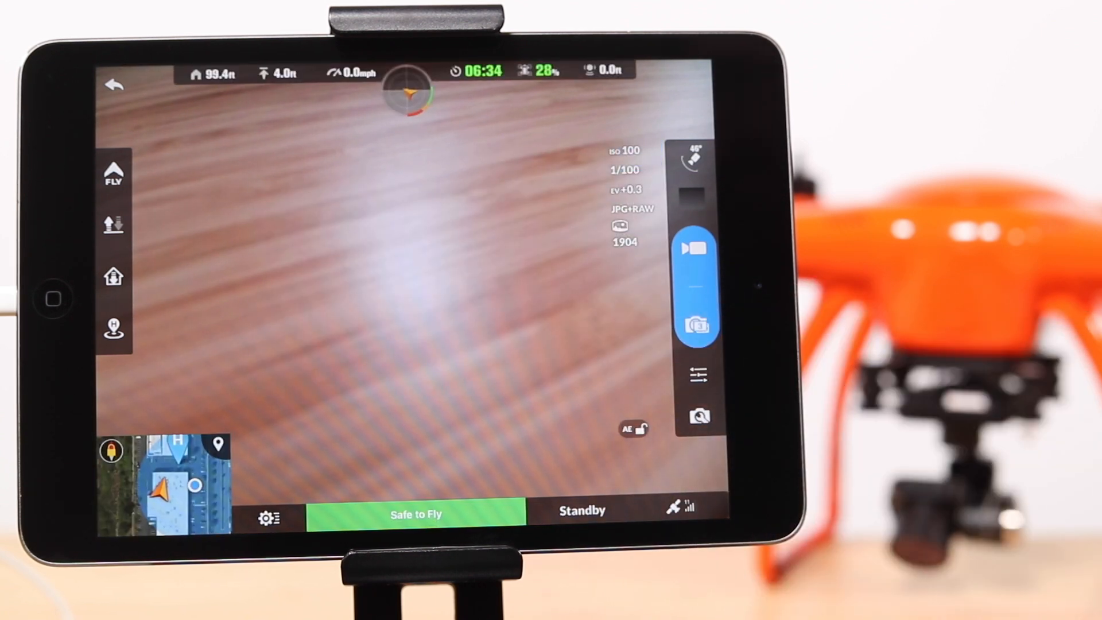